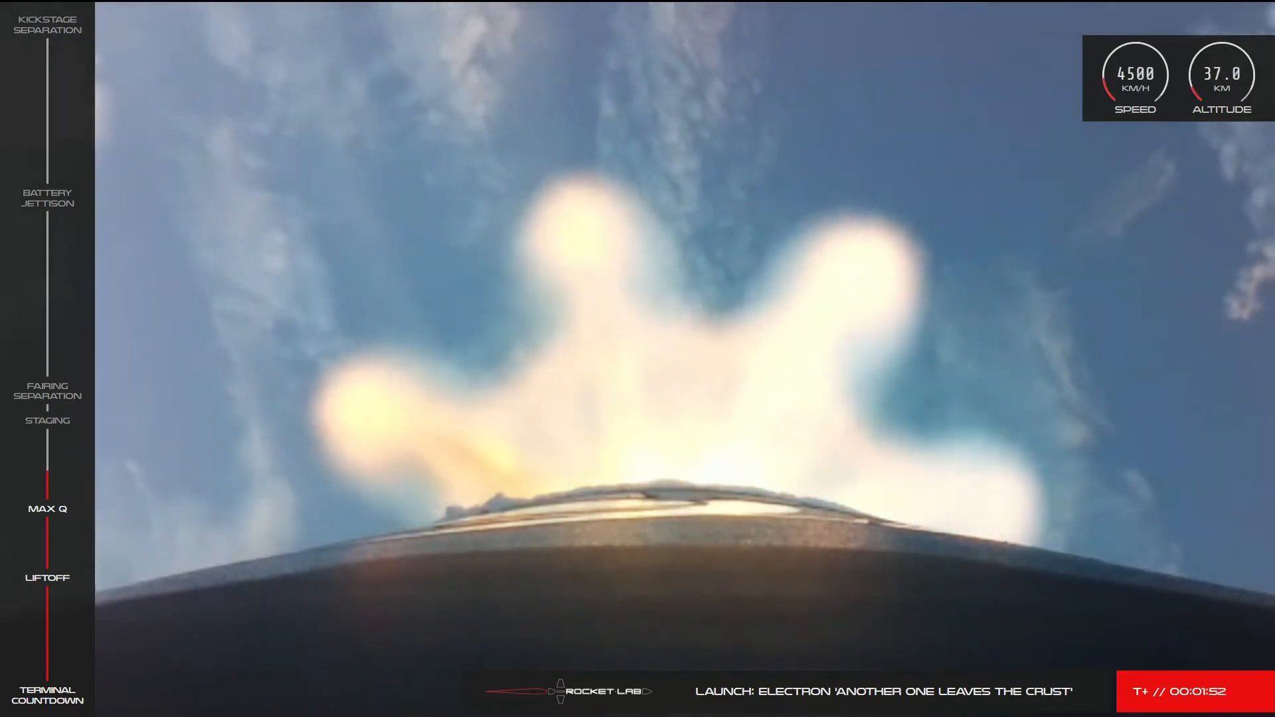
pyautogui.moveTo(1119, 318)
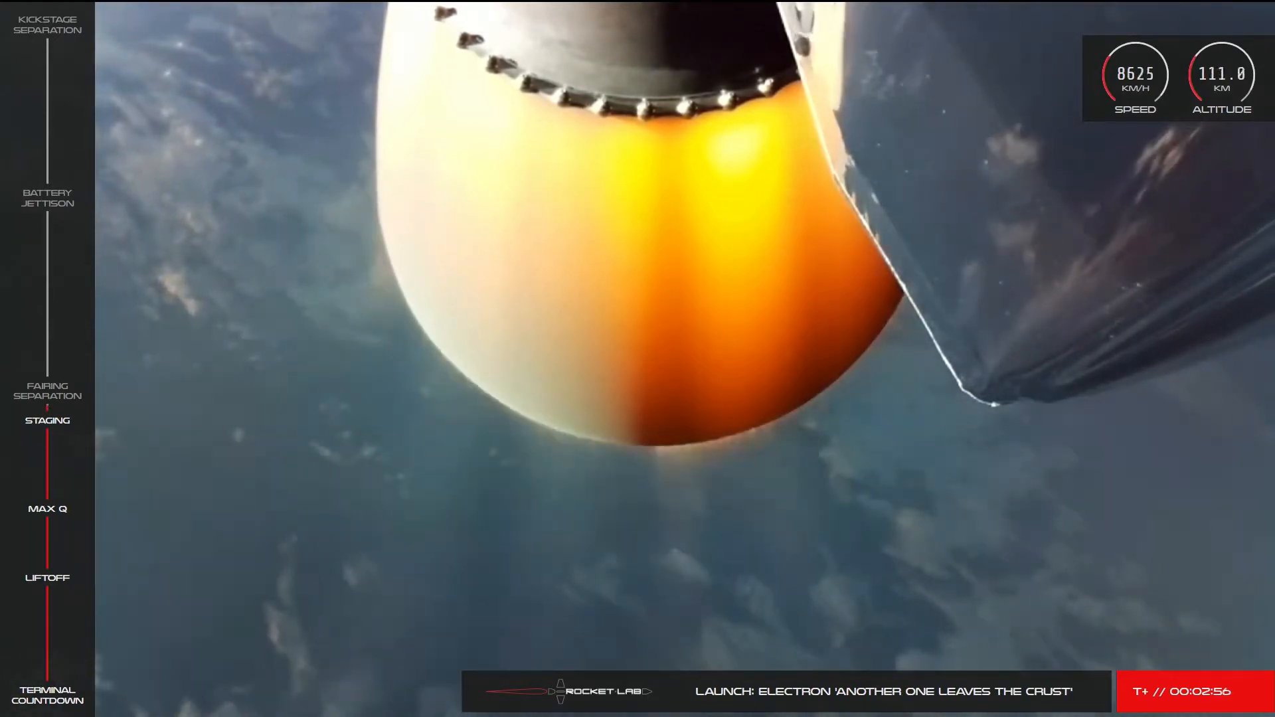
pyautogui.moveTo(1125, 320)
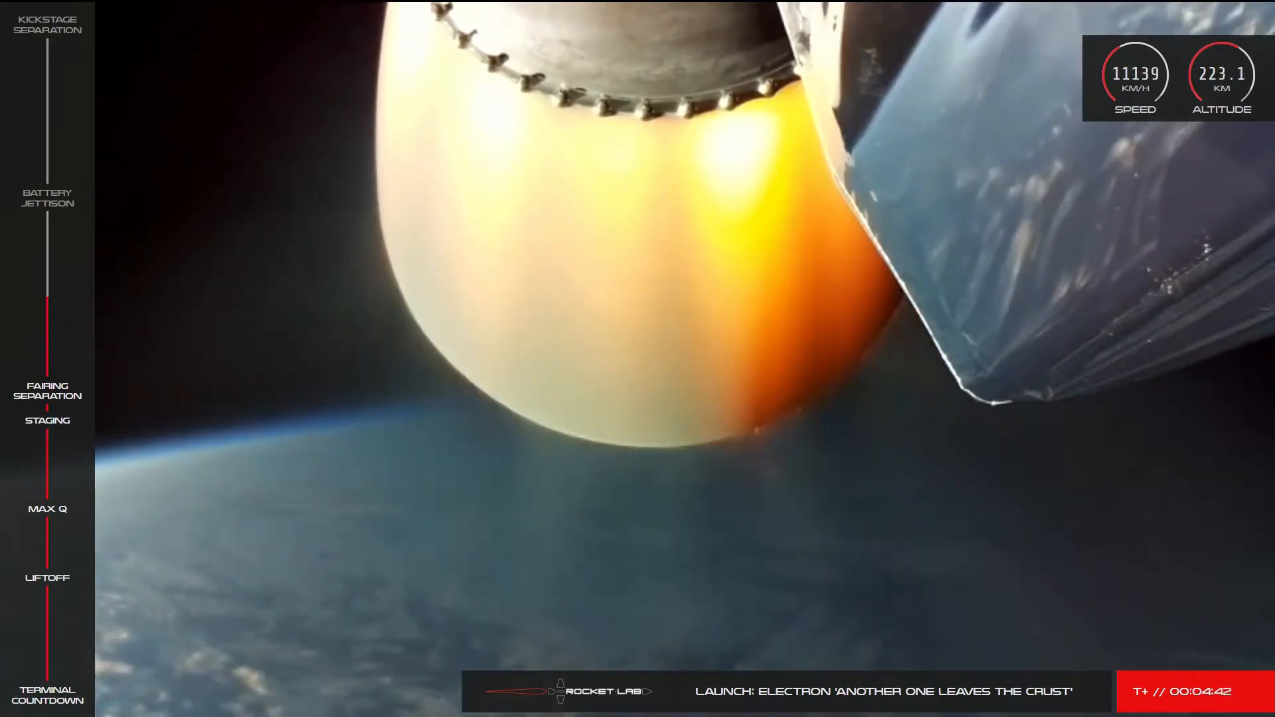
pyautogui.moveTo(1126, 319)
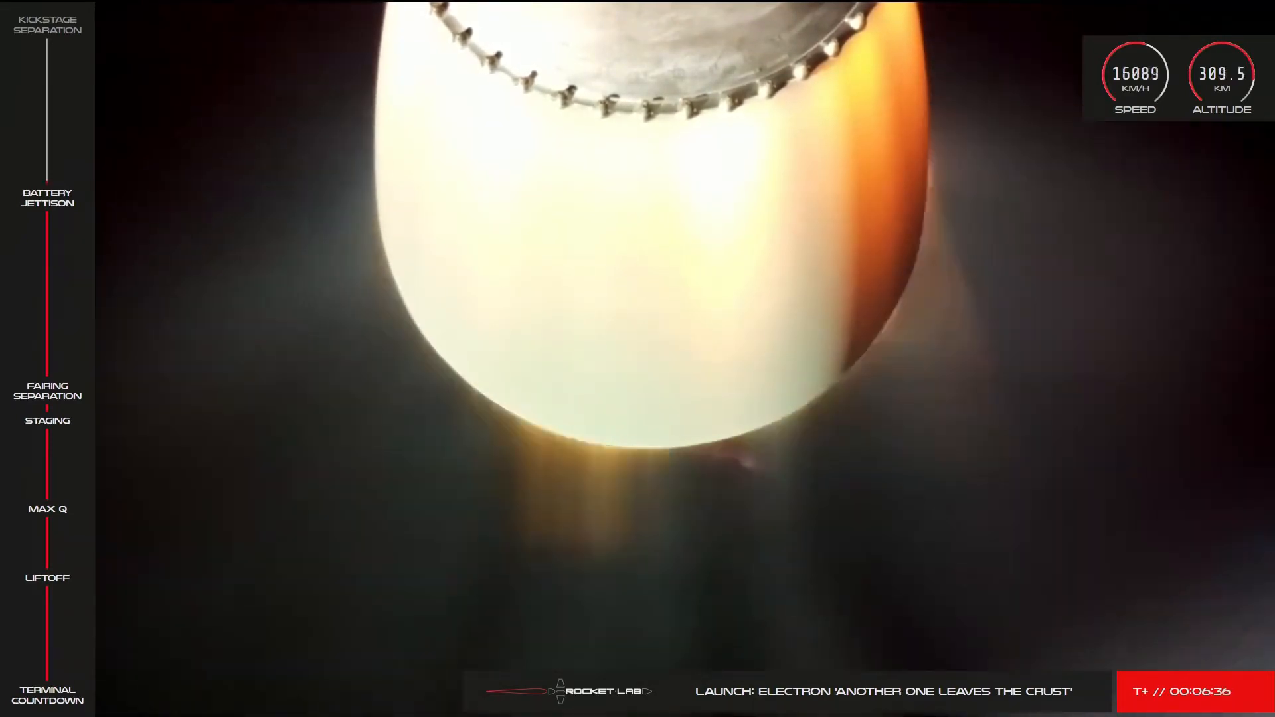
pyautogui.moveTo(1134, 320)
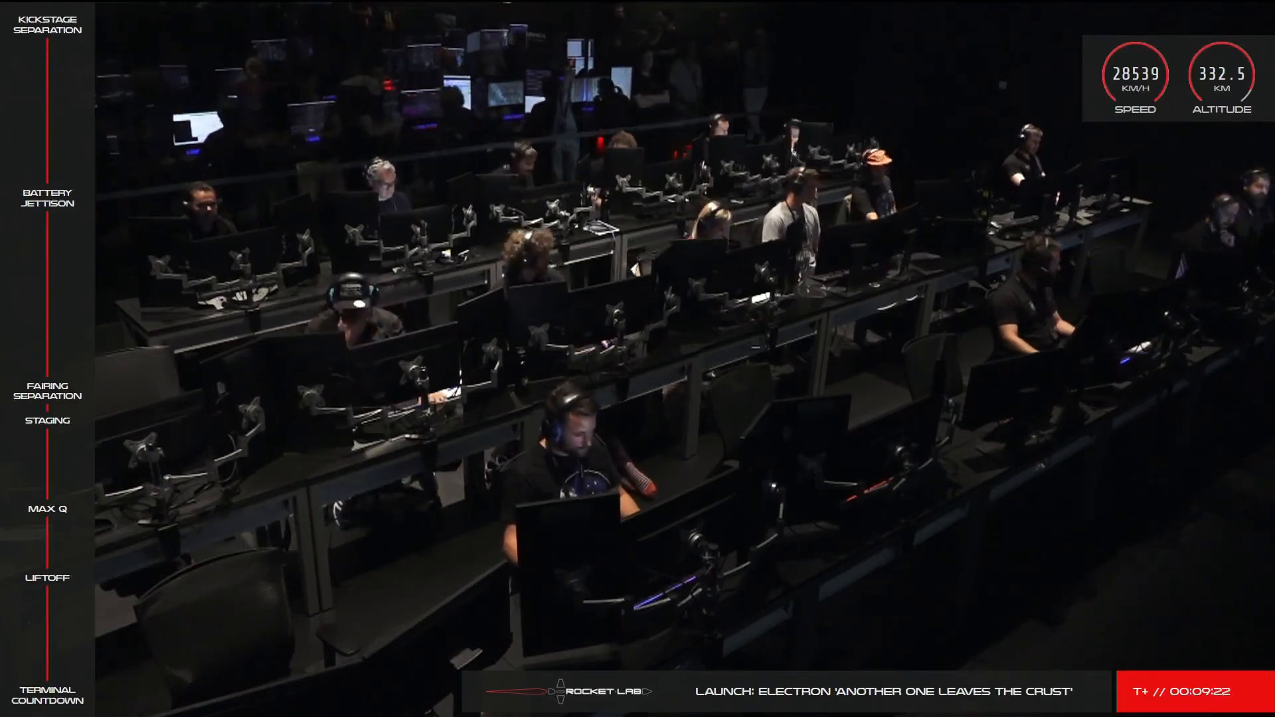
pyautogui.moveTo(1136, 320)
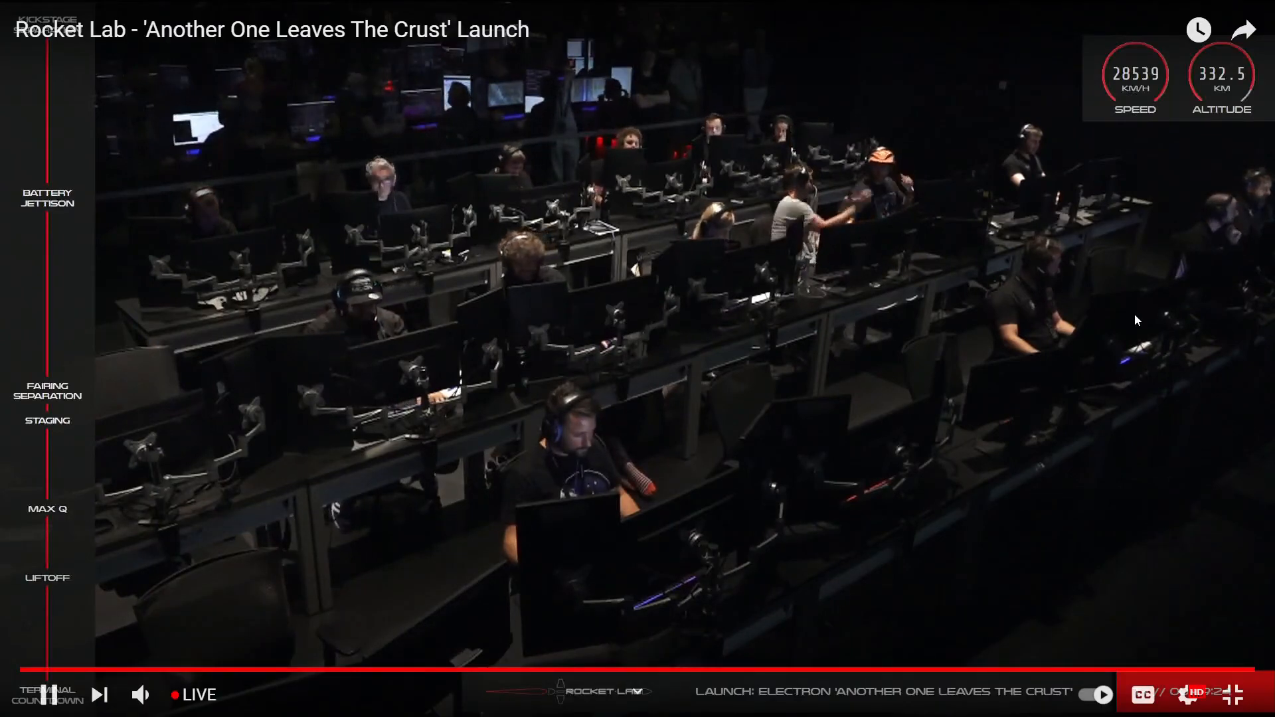